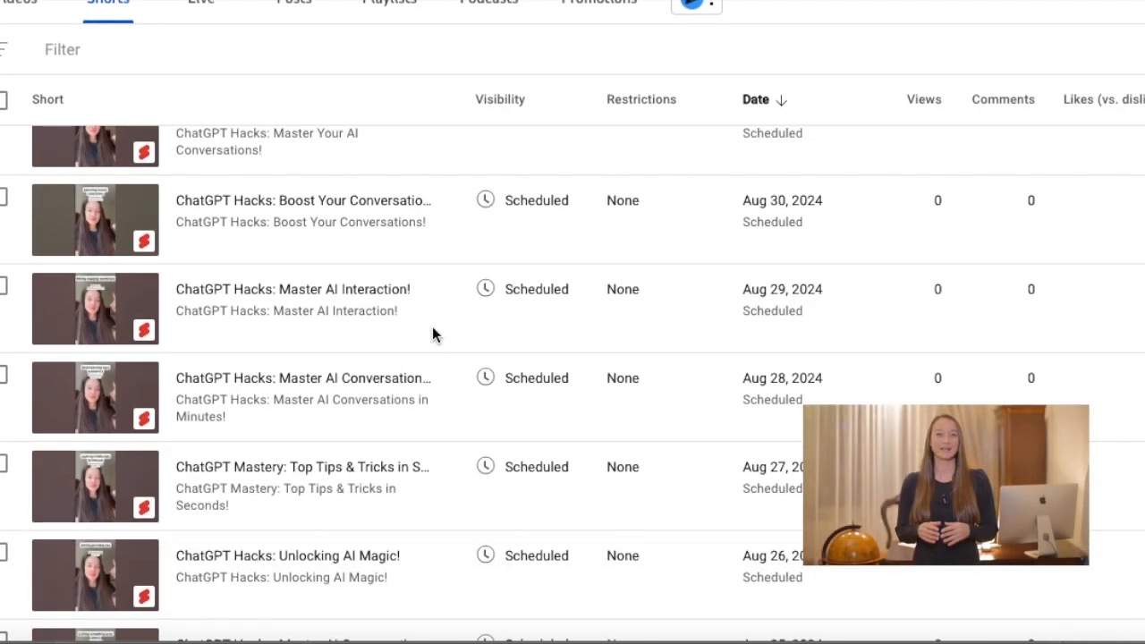
{"action": "scroll", "scroll_direction": "down", "scroll_amount": 3}
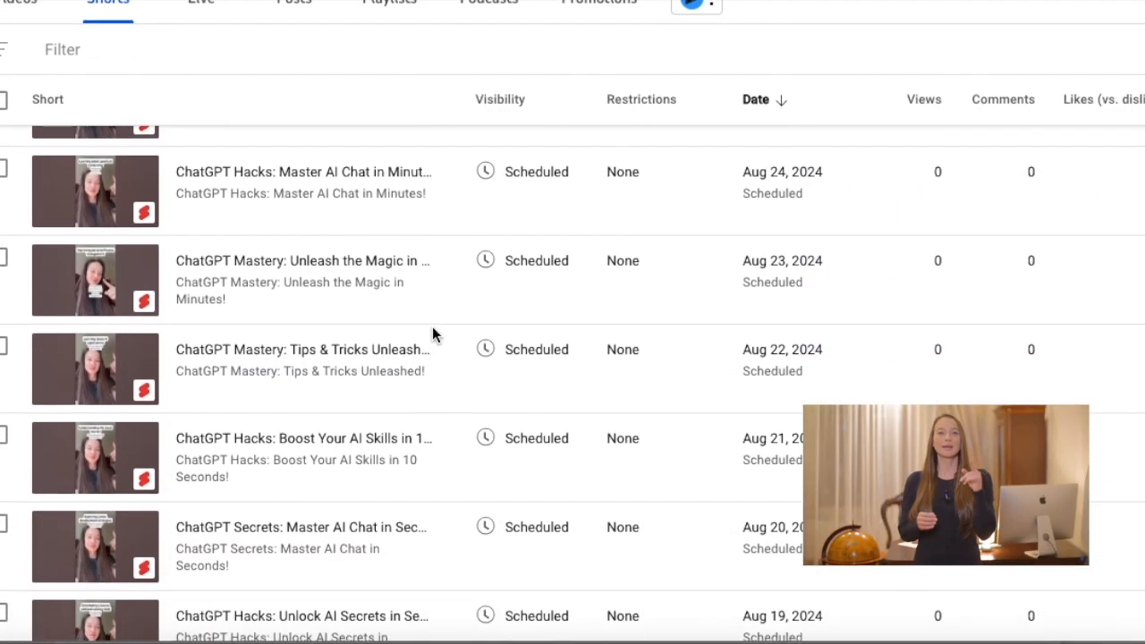